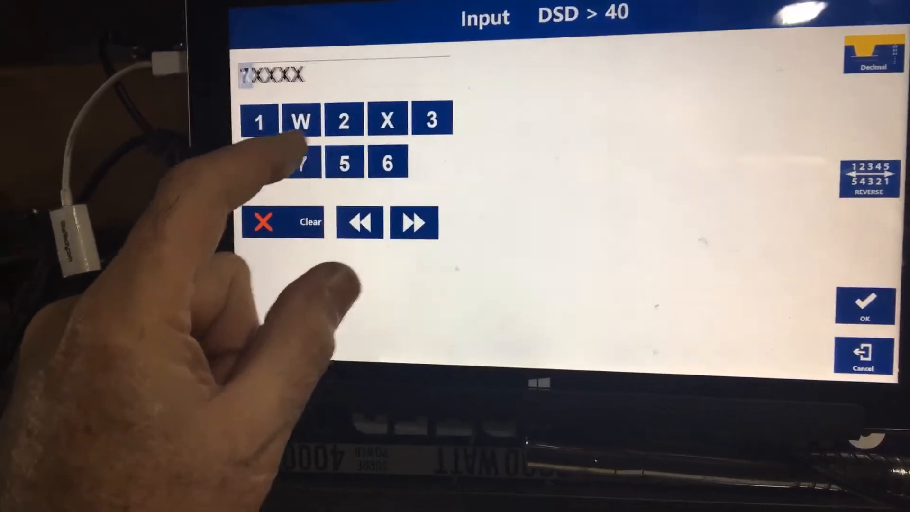
- Enter the remaining cut depths to complete bitting 7 3 4 3 1 on the DSD > 40 key and confirm
click(429, 119)
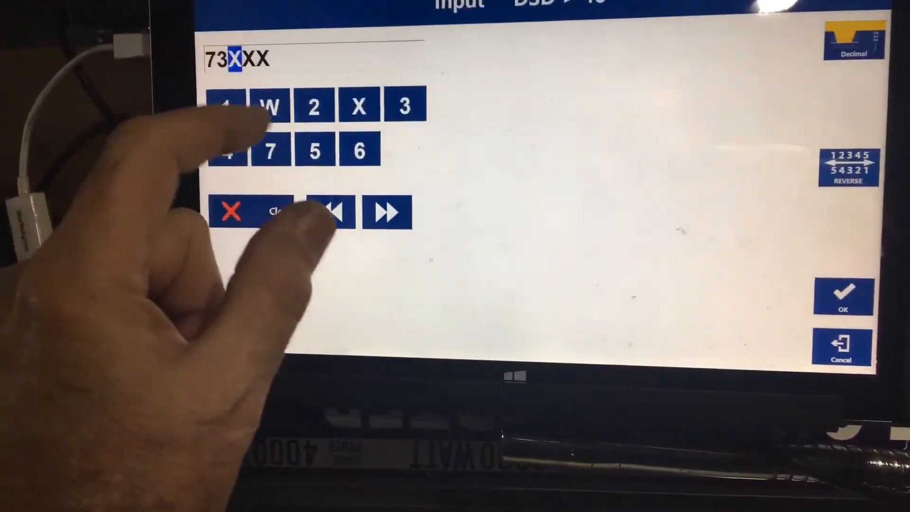
click(231, 150)
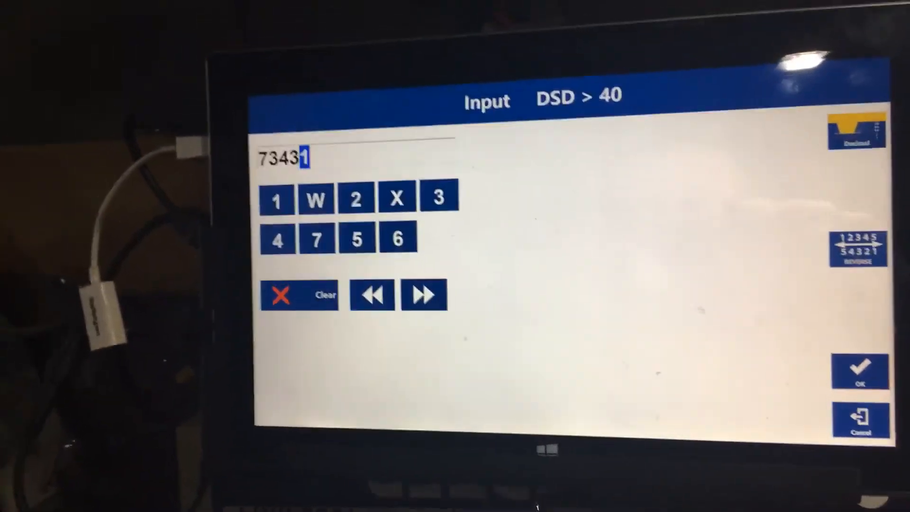
click(861, 372)
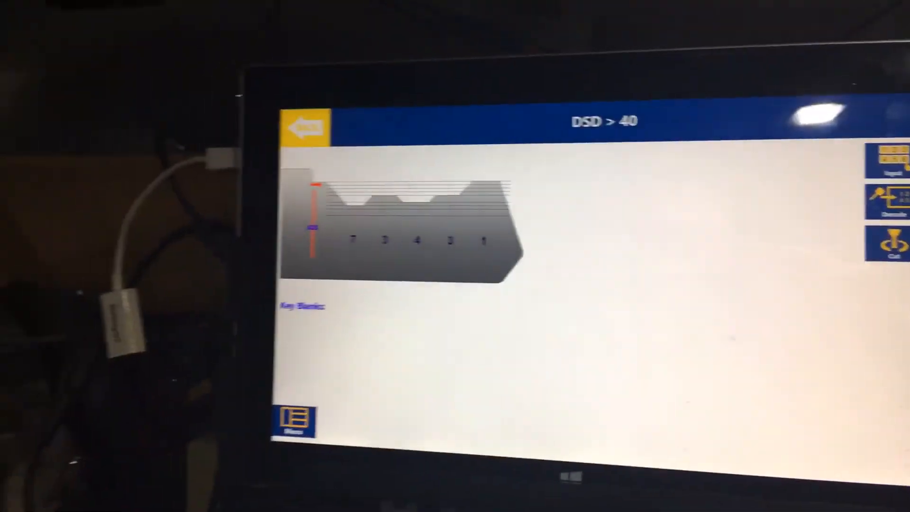